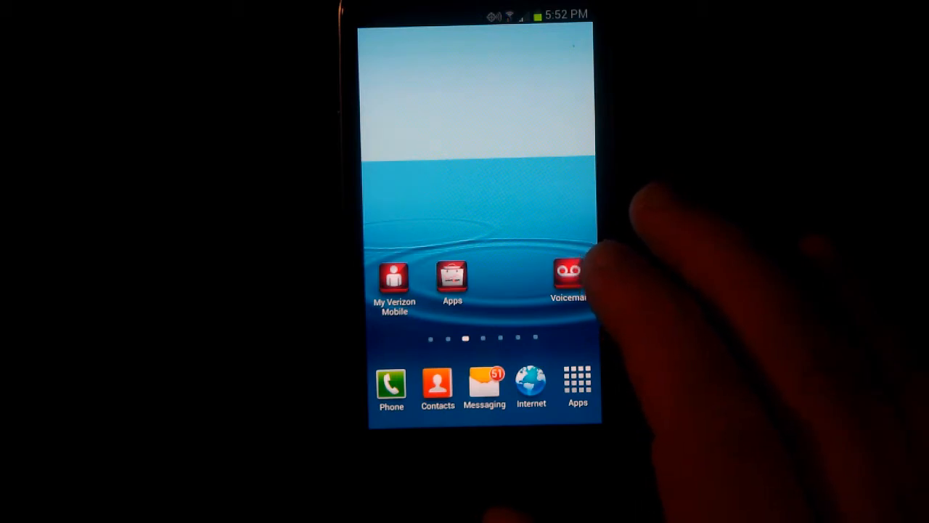
- Open the Galaxy S3 apps list and switch the Galaxy Nexus drawer to Downloaded apps
left_click(577, 378)
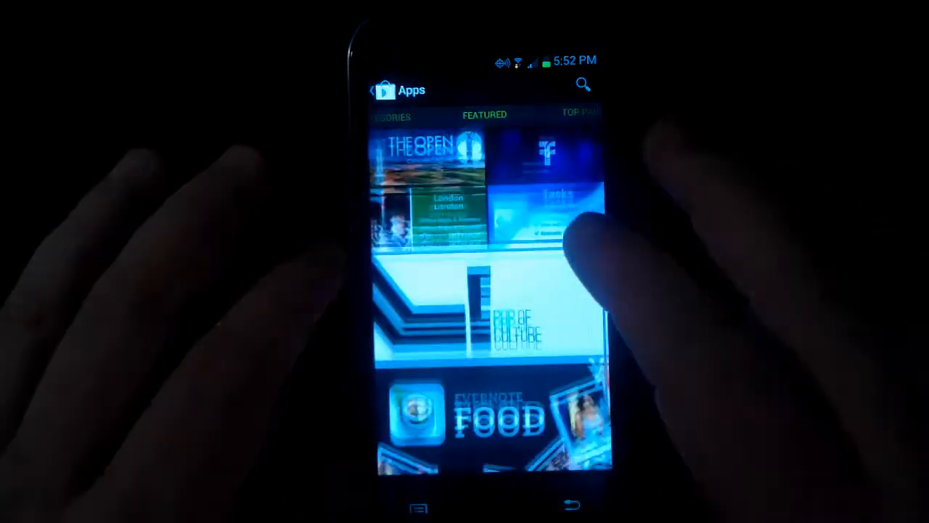
scroll("down", 3)
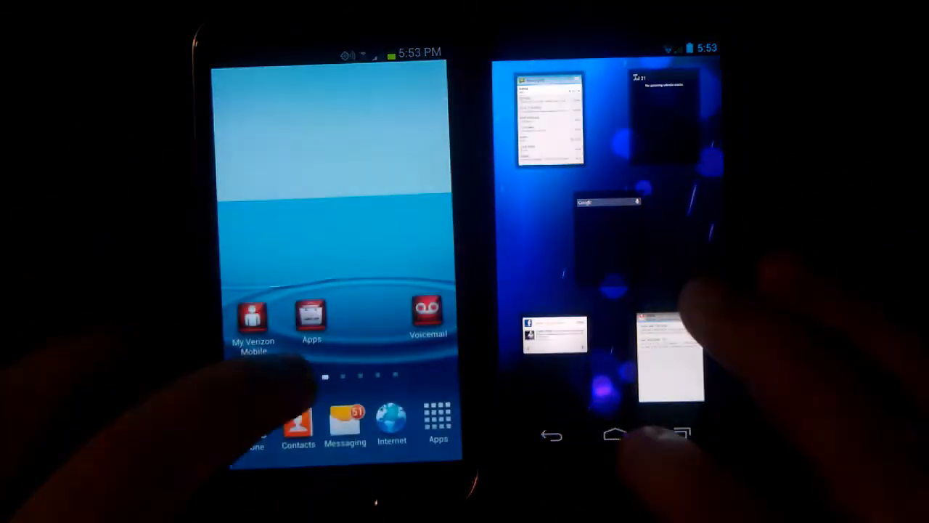
left_click(614, 434)
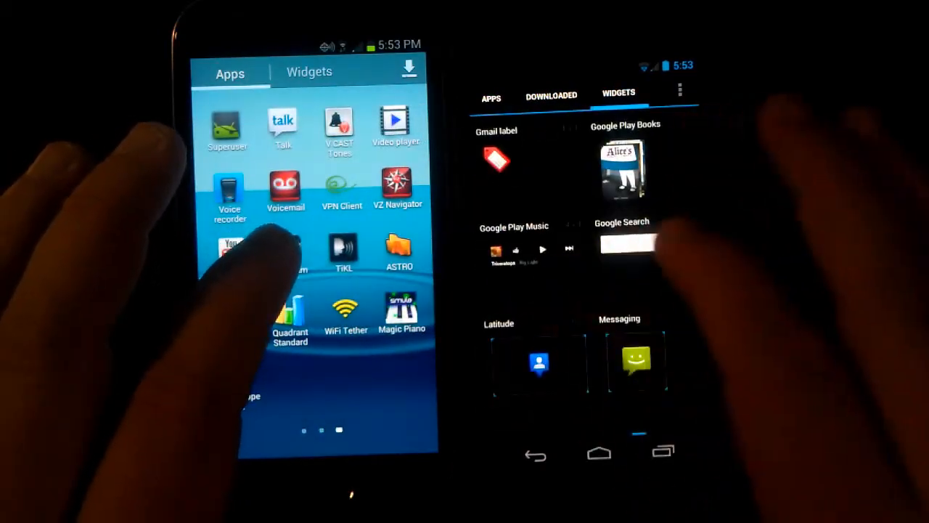
scroll("down", 3)
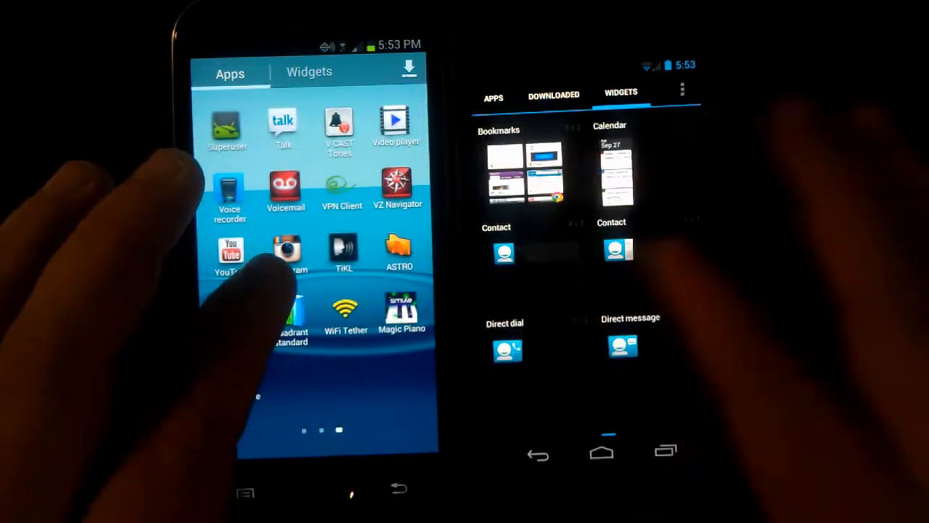
left_click(500, 95)
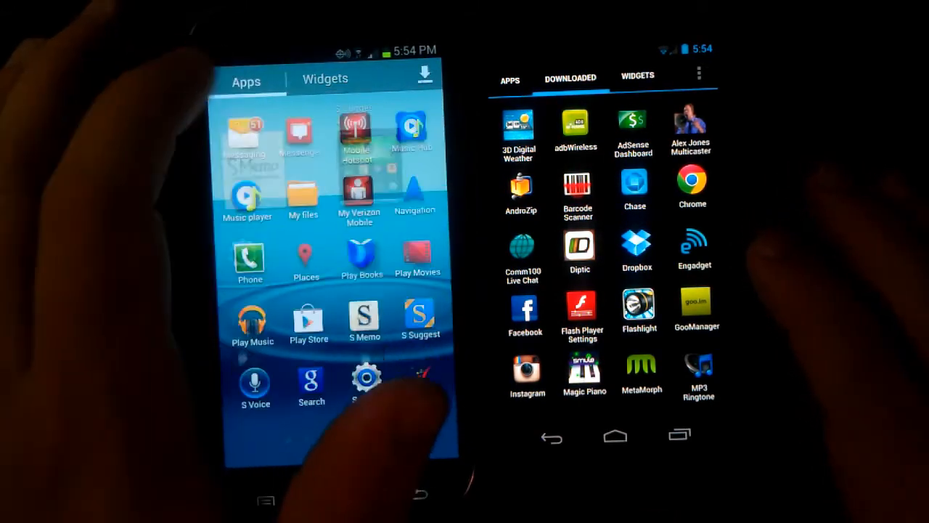
- Show Cozi widgets in the S3 widget list while the Nexus returns home to its Gmail inbox widget
left_click(325, 79)
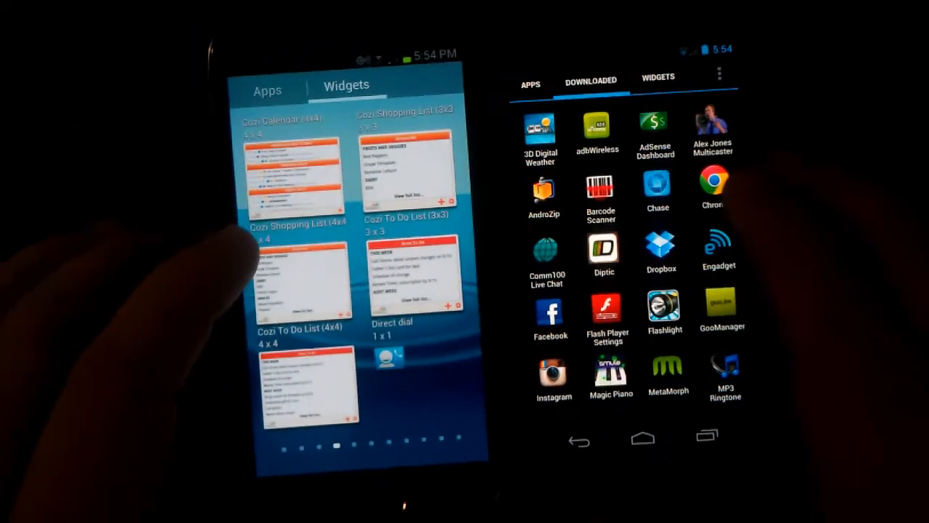
left_click(656, 80)
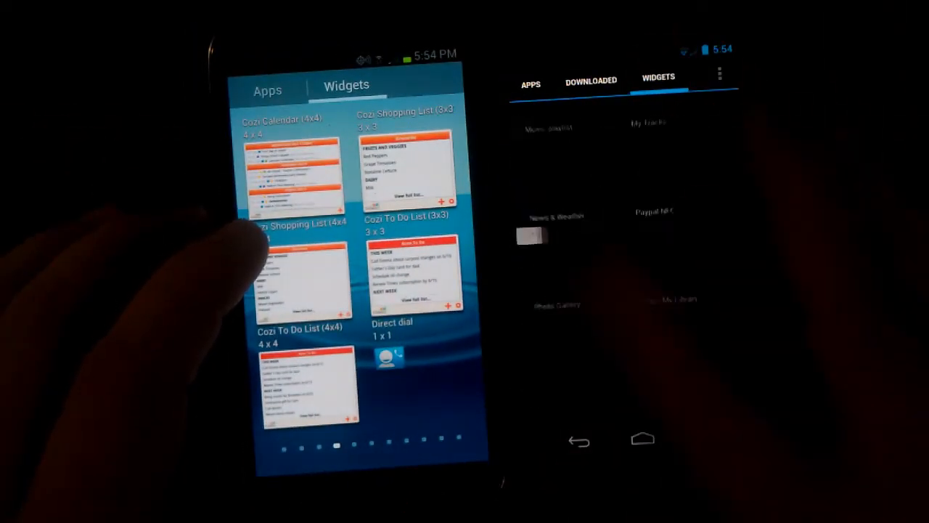
scroll("up", 3)
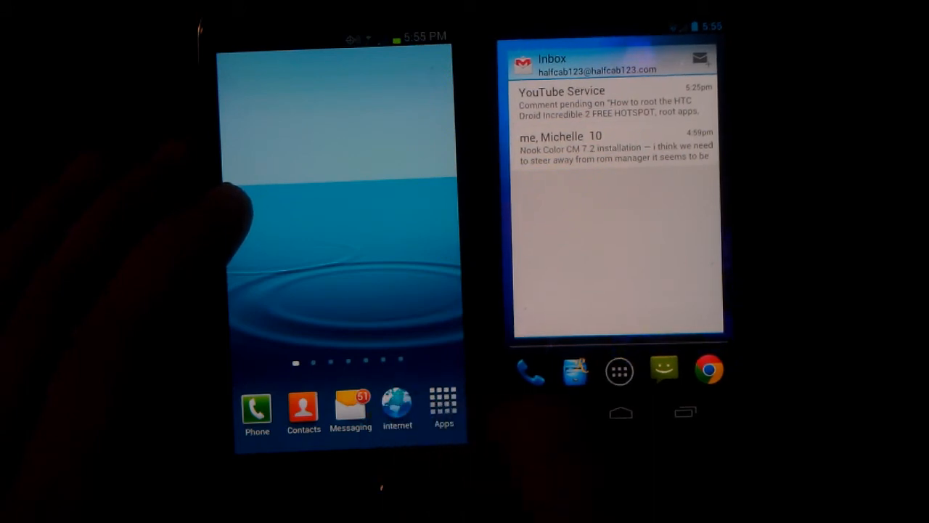
left_click(444, 403)
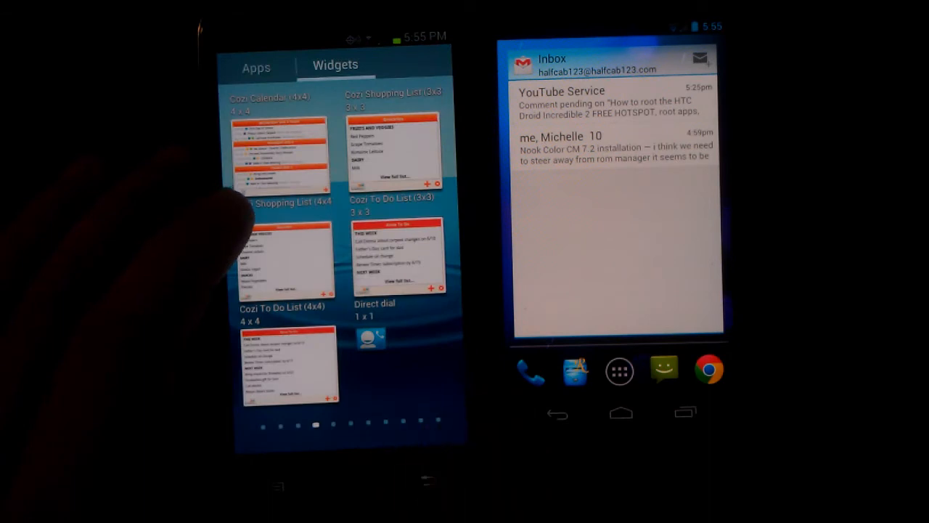